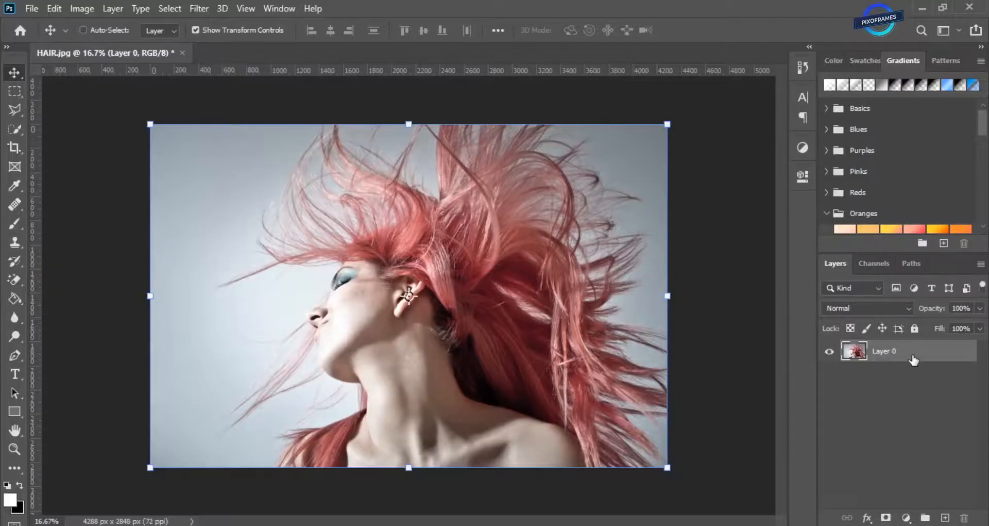
# Step: Duplicate Layer 0 twice and rename the copies 'cyan' and 'red'
pyautogui.press('Ctrl+J')
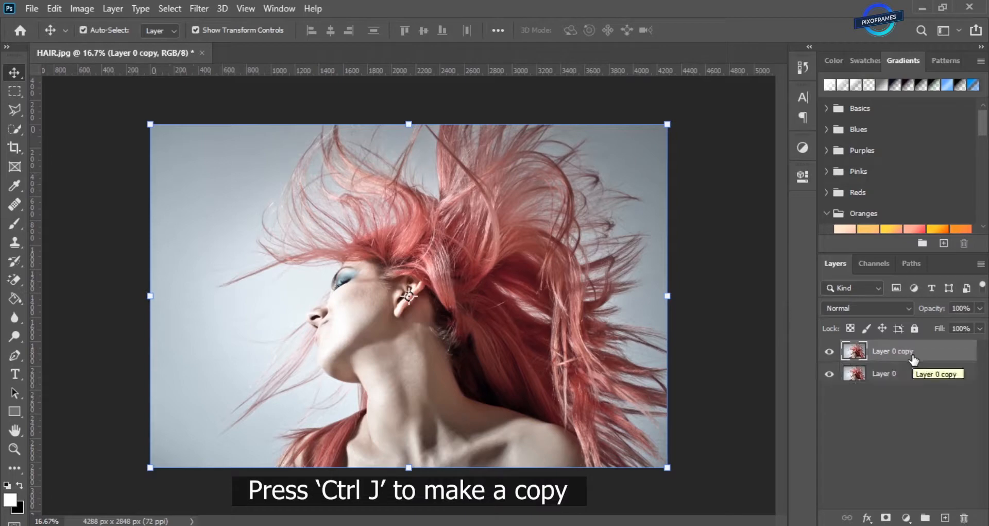
pyautogui.press('Ctrl+J')
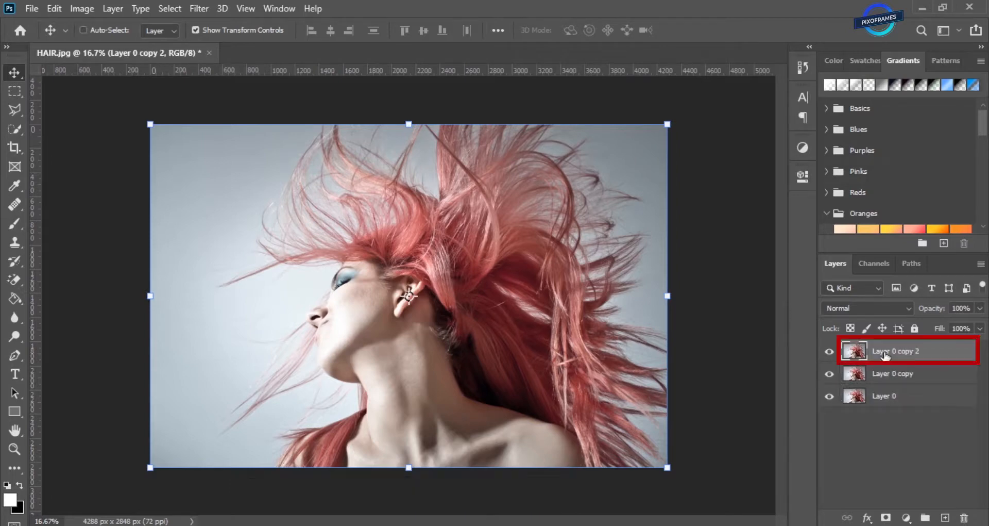
pyautogui.doubleClick(895, 351)
pyautogui.write('cyan')
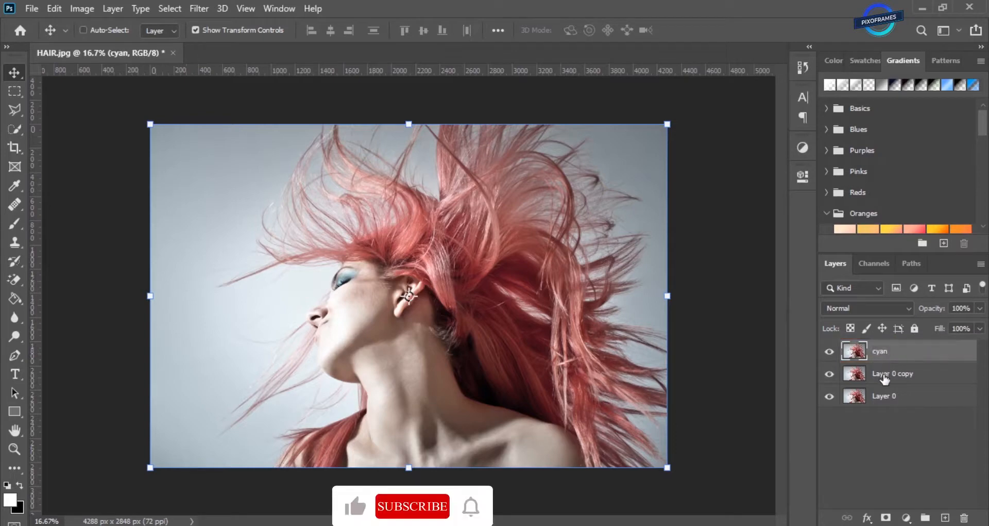
pyautogui.doubleClick(892, 373)
pyautogui.write('red')
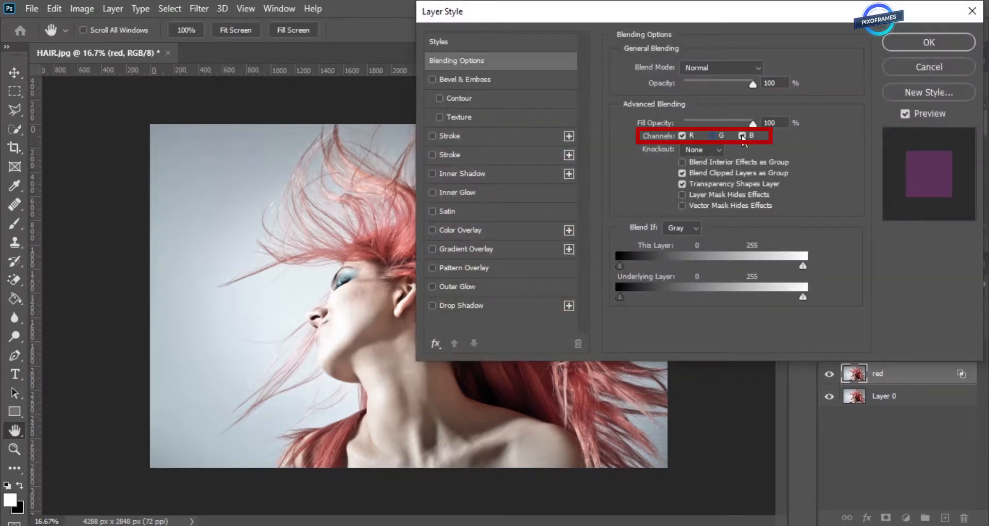
# Step: Apply red-only channel blending to 'red', then switch off the R channel for 'cyan'
pyautogui.click(928, 42)
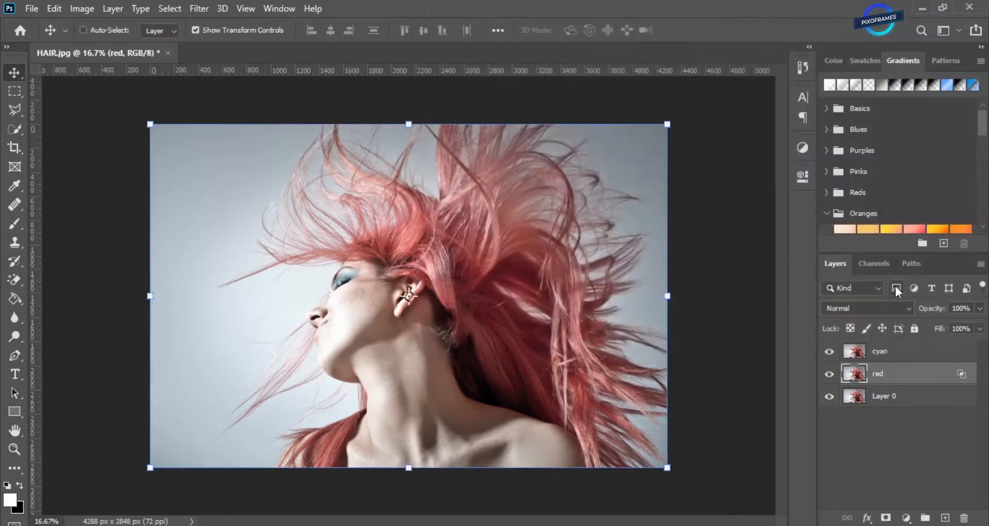
pyautogui.click(904, 350)
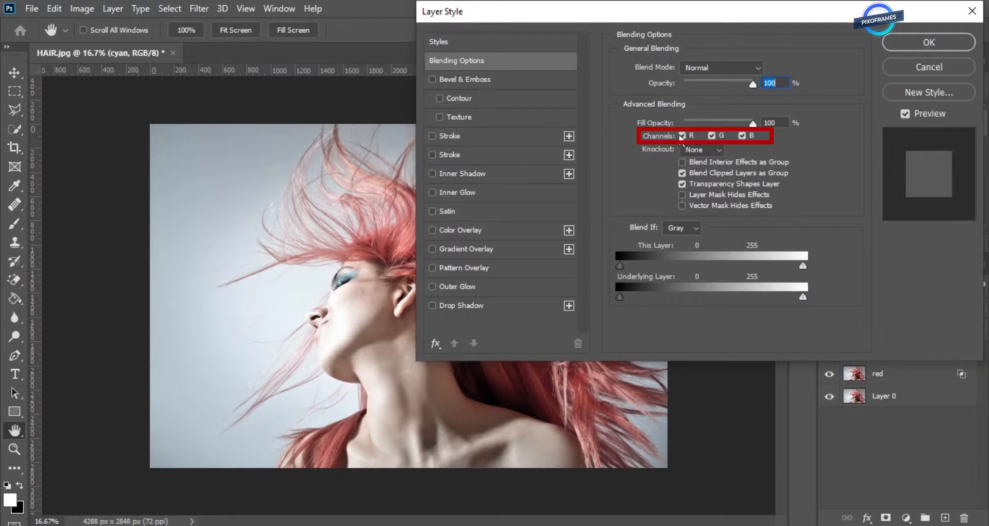
pyautogui.click(681, 136)
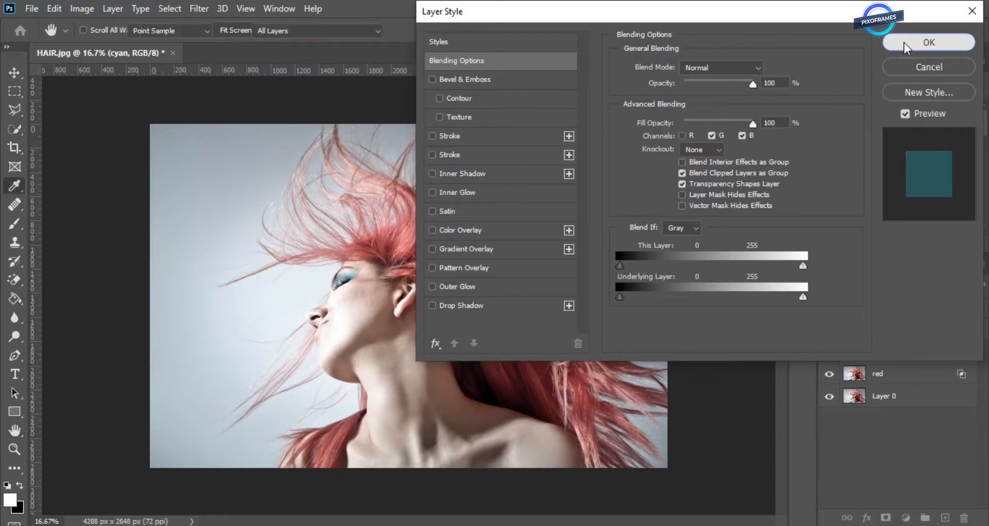
# Step: Confirm the cyan blending and nudge the red and cyan layers apart to fringe the hair and face
pyautogui.click(930, 42)
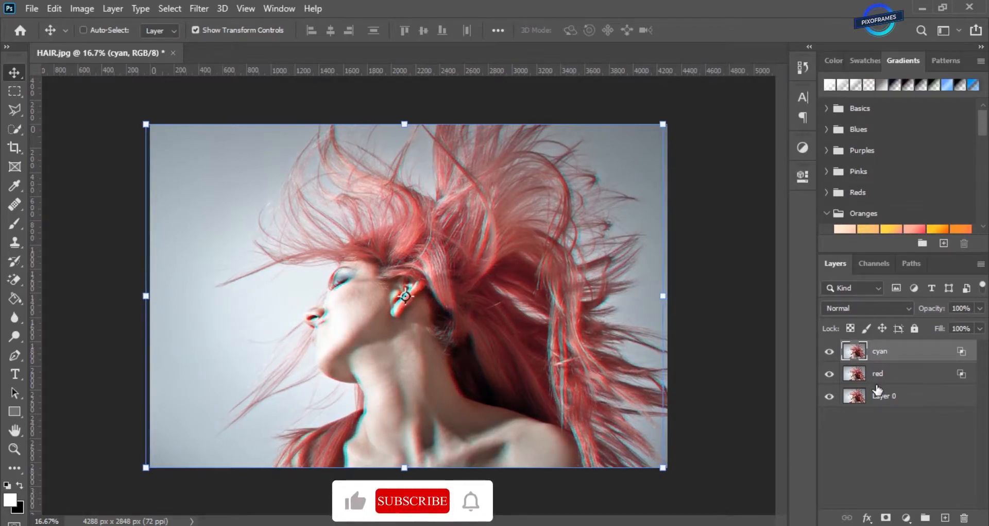
pyautogui.click(884, 373)
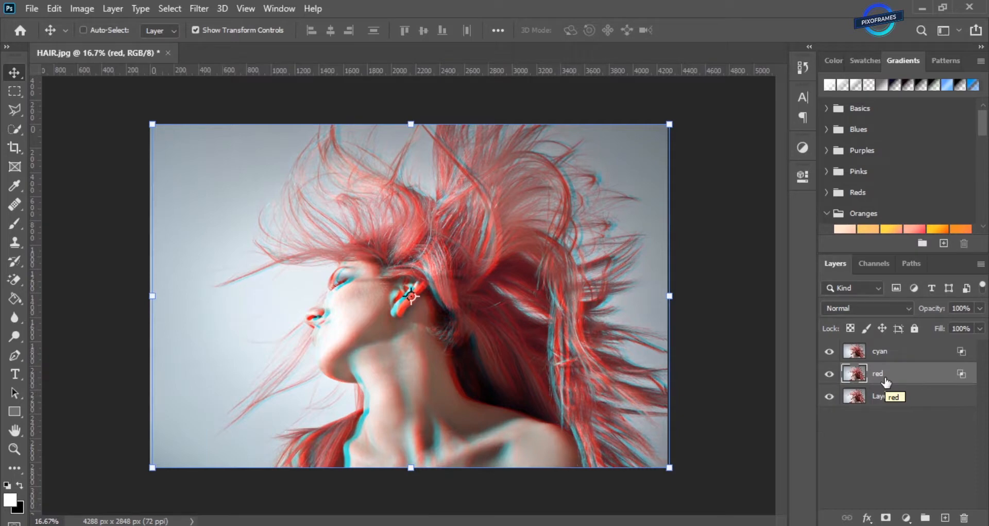
pyautogui.click(880, 351)
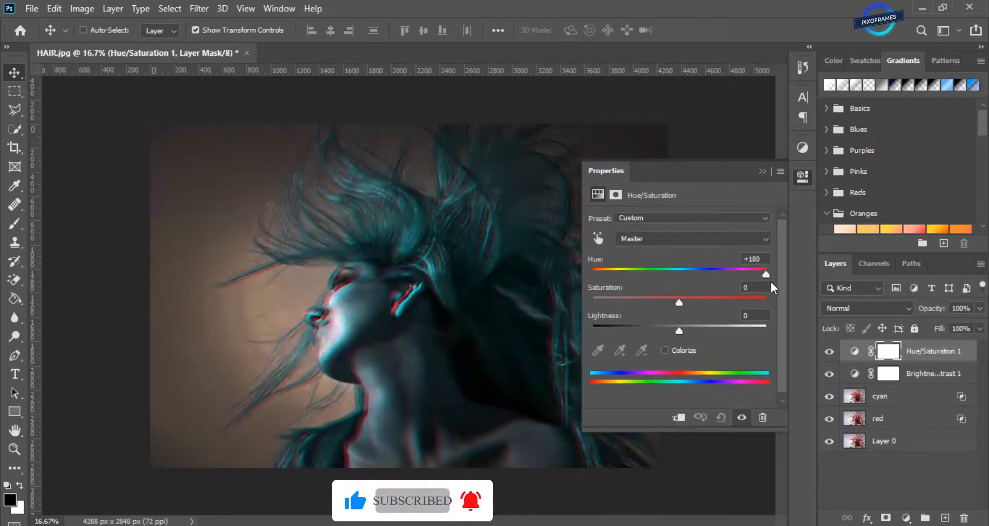
# Step: Set the Hue/Saturation layer to saturation -19 and lightness -2 with hue +180
pyautogui.moveTo(679, 302); pyautogui.dragTo(670, 302)
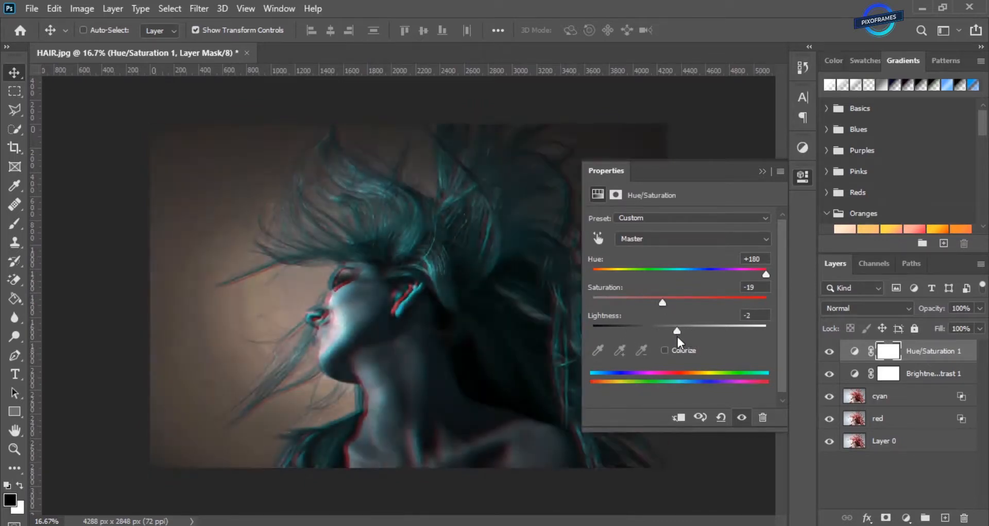
pyautogui.click(334, 53)
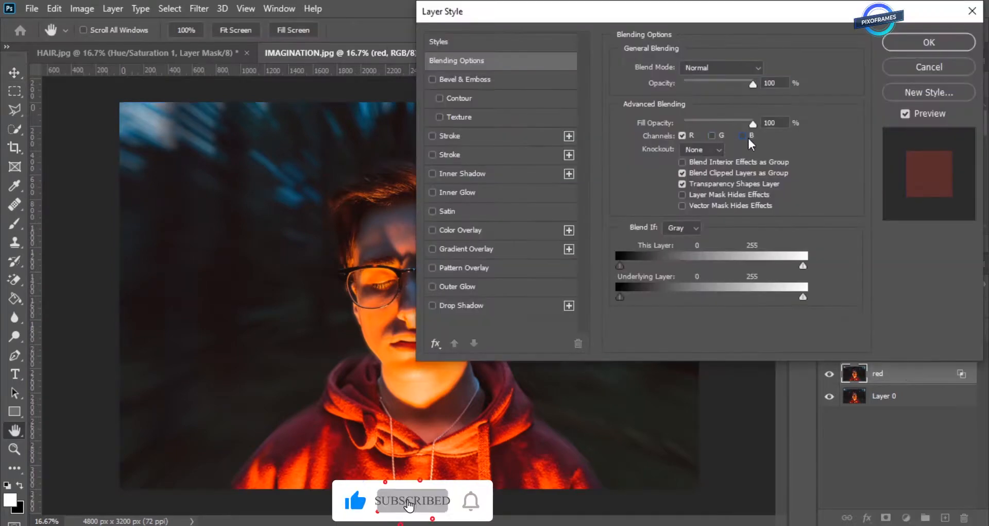
# Step: Make the boy's red layer blend R only, then offset the red and cyan layers for fringing
pyautogui.click(742, 136)
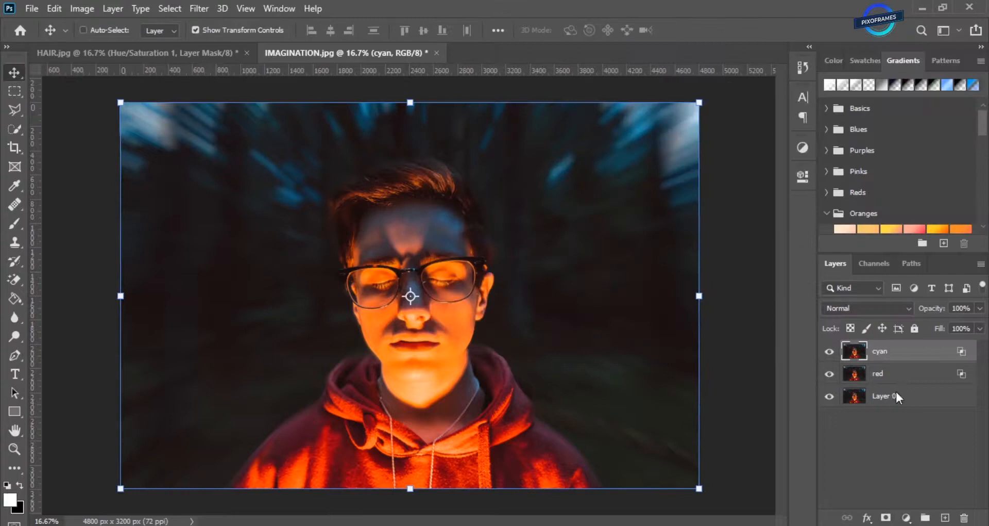
pyautogui.click(895, 373)
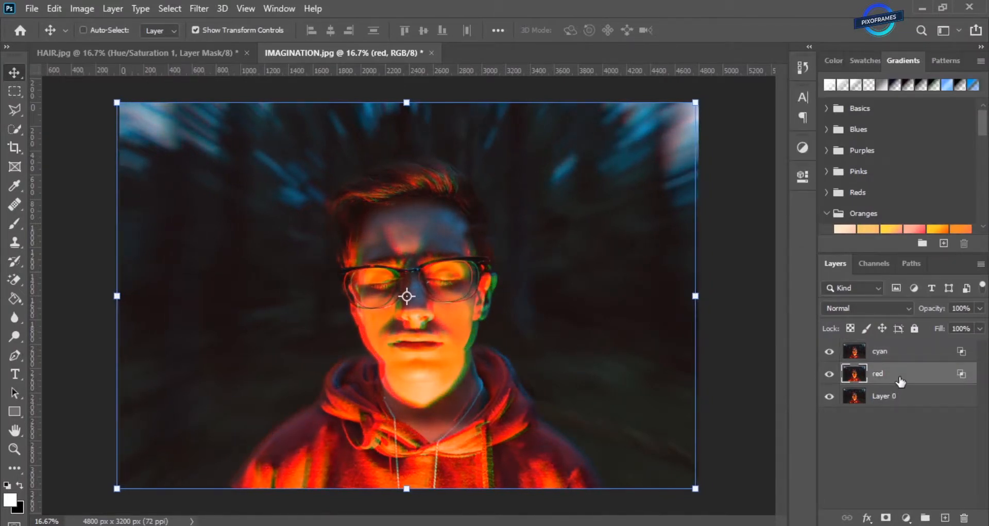
pyautogui.click(880, 350)
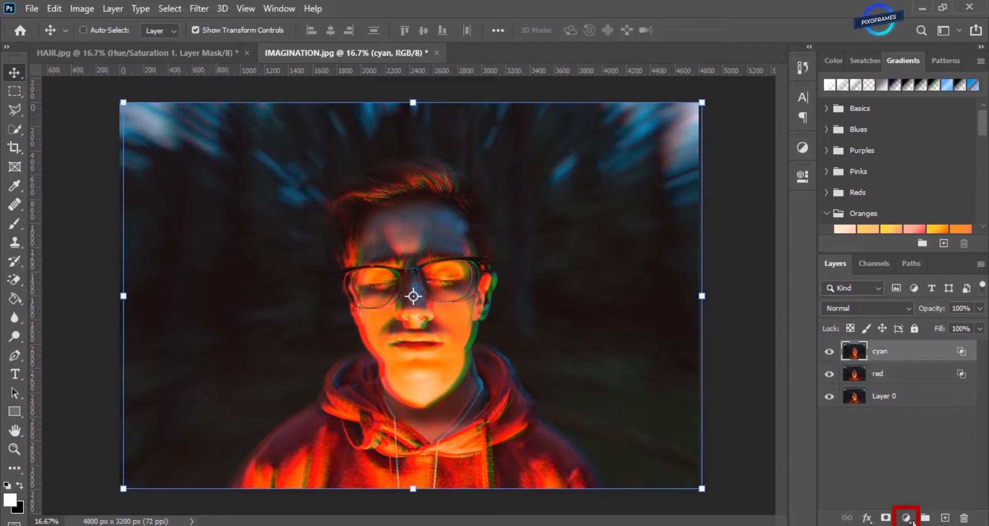
# Step: Add a Color Lookup layer on the boy's photo, trying HorrorBlue.3DL then NightFromDay.CUBE
pyautogui.click(915, 521)
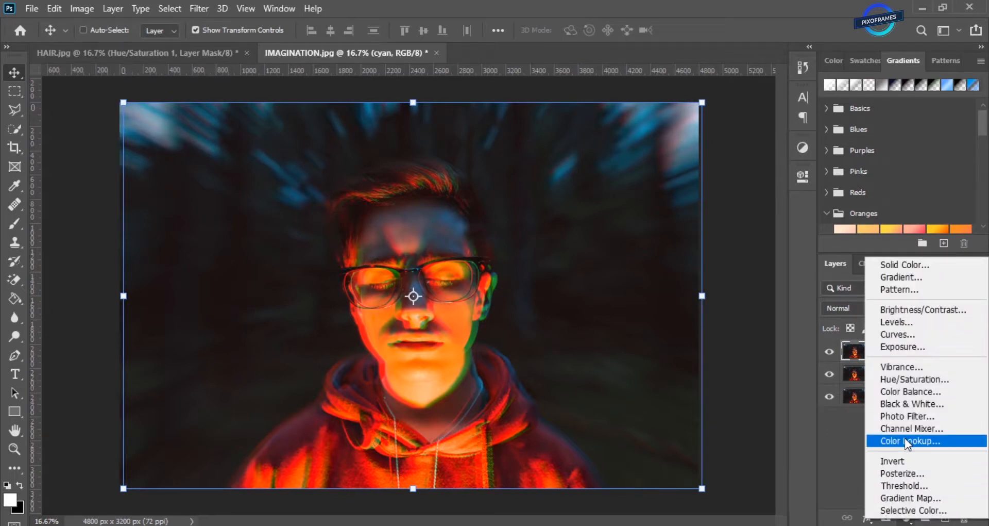
pyautogui.click(908, 441)
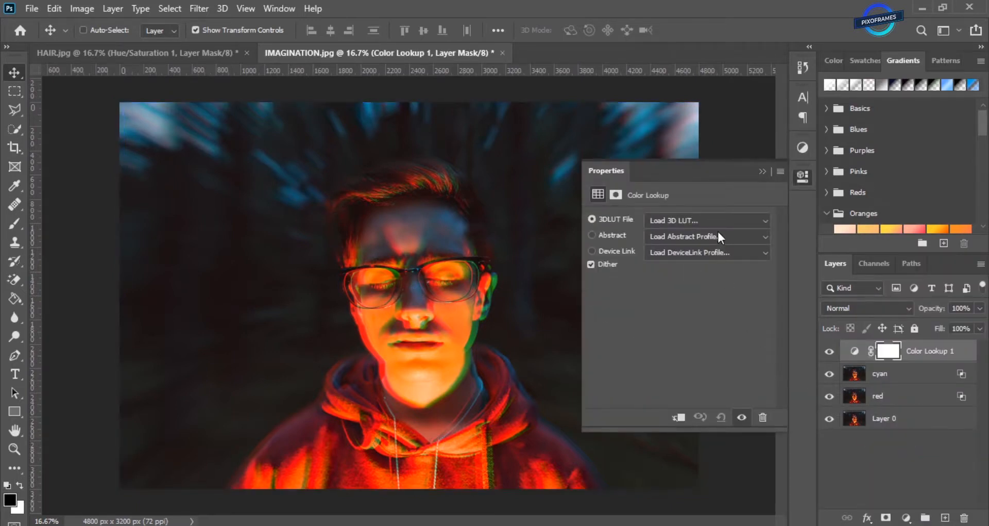
pyautogui.click(706, 221)
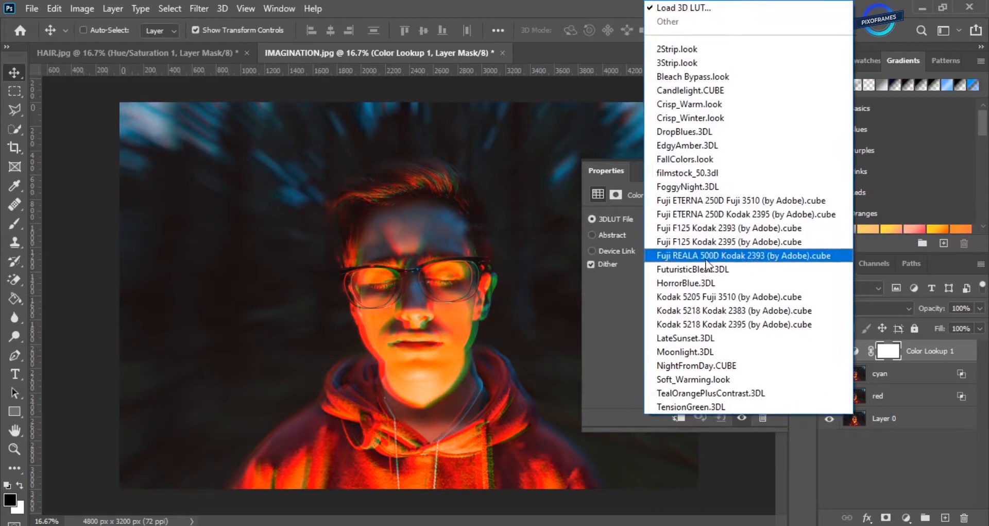
pyautogui.click(687, 283)
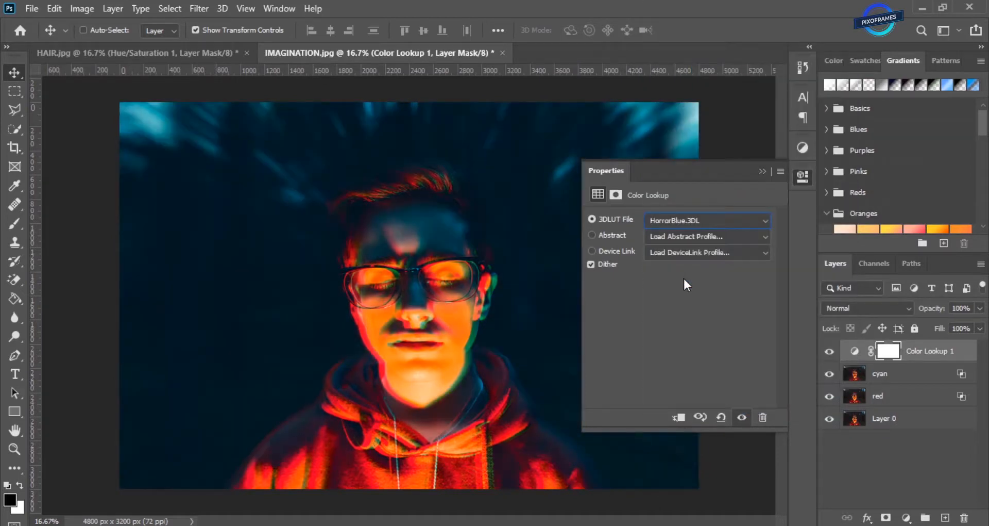
pyautogui.click(707, 219)
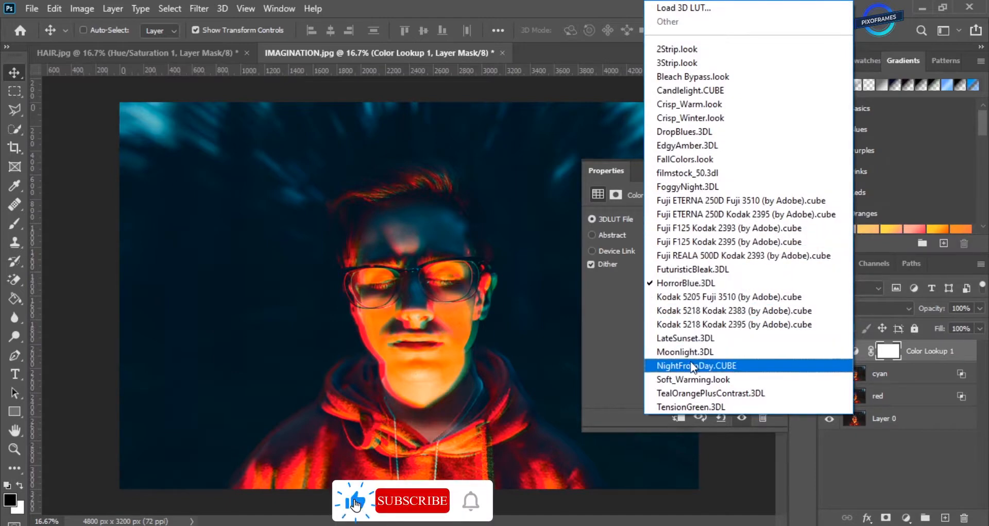
pyautogui.click(693, 364)
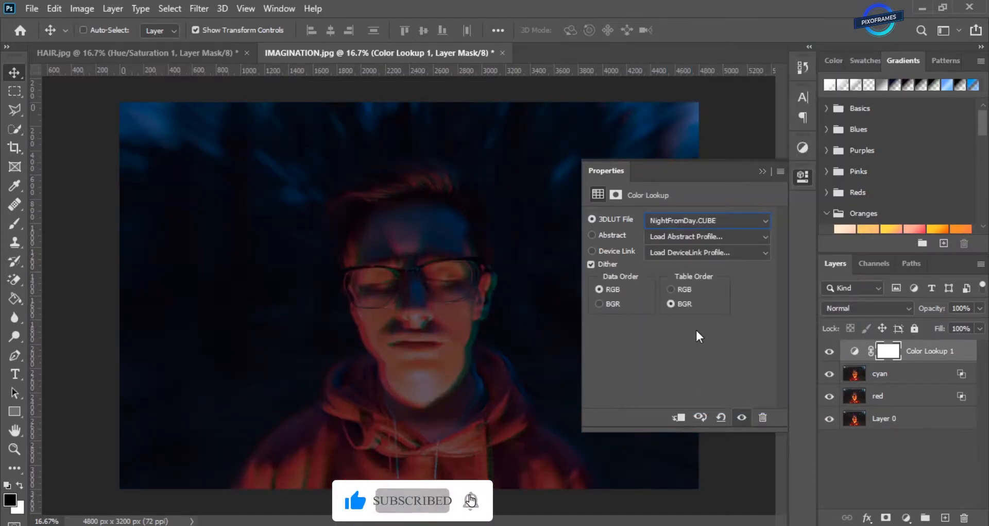
pyautogui.click(706, 220)
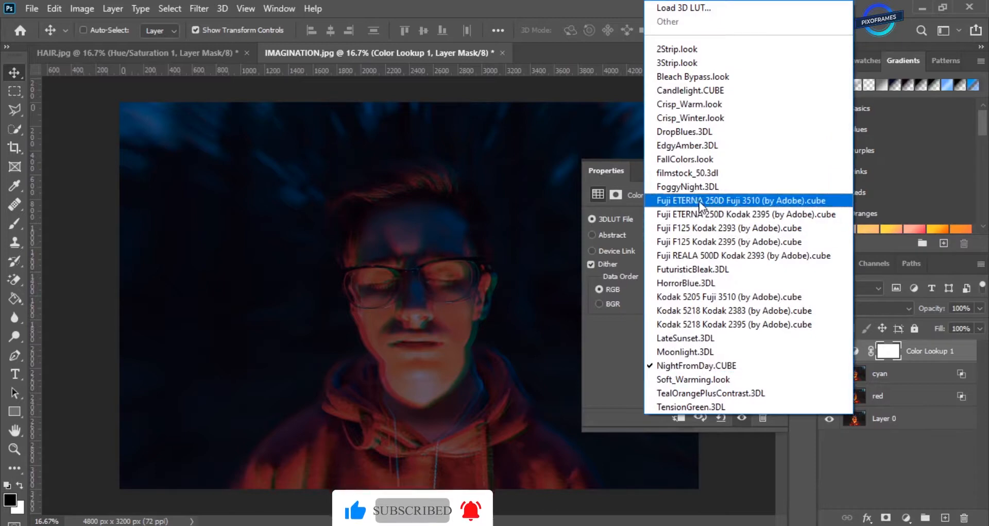